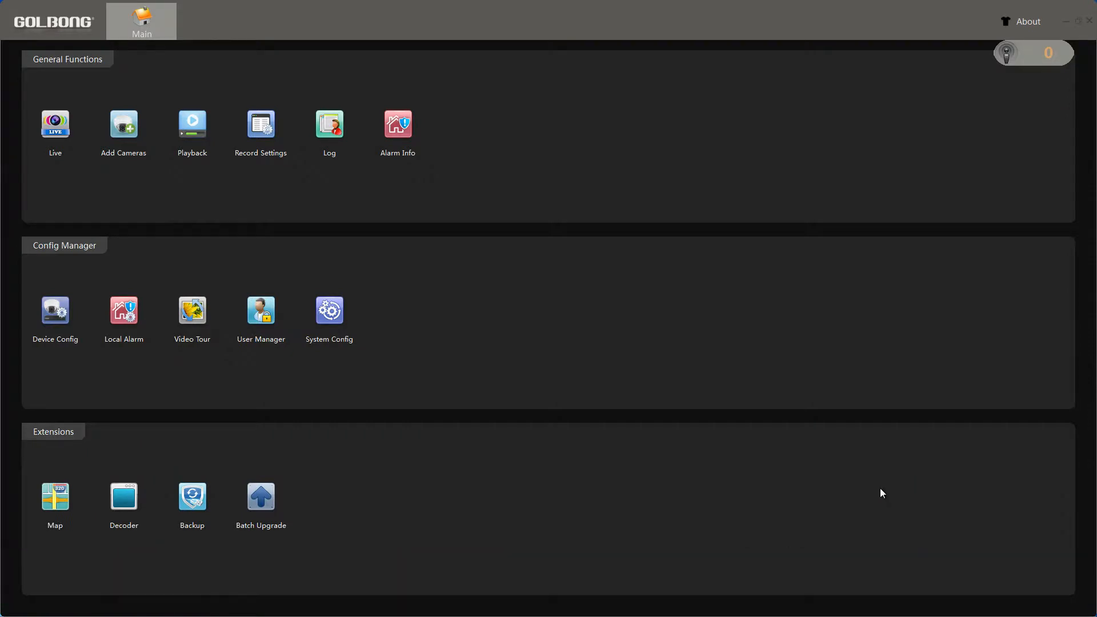
mouse_move(875, 482)
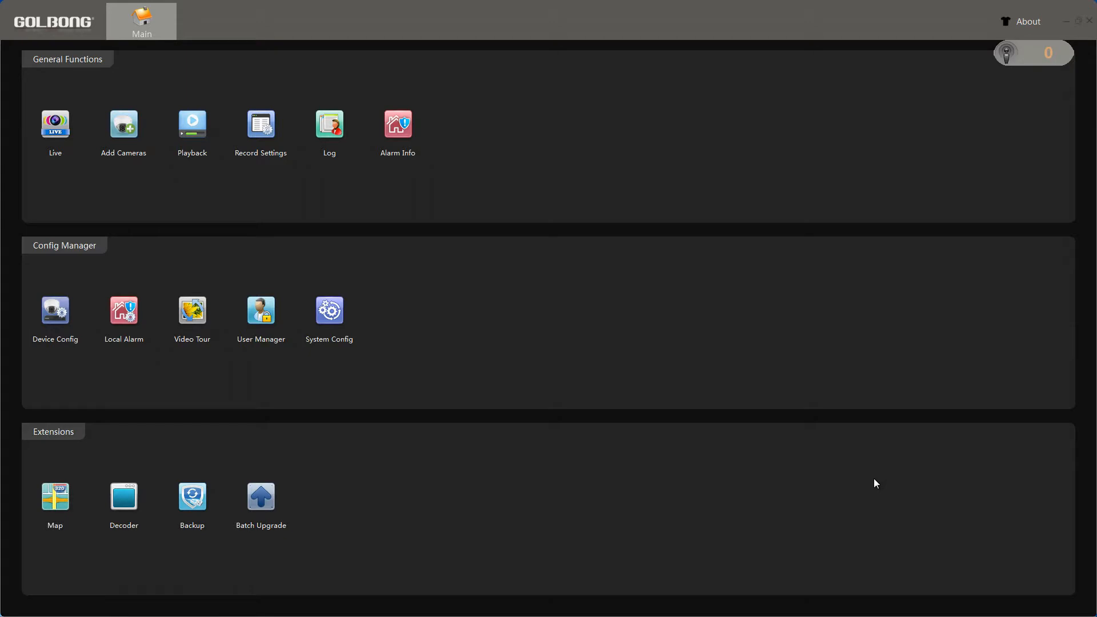
mouse_move(993, 384)
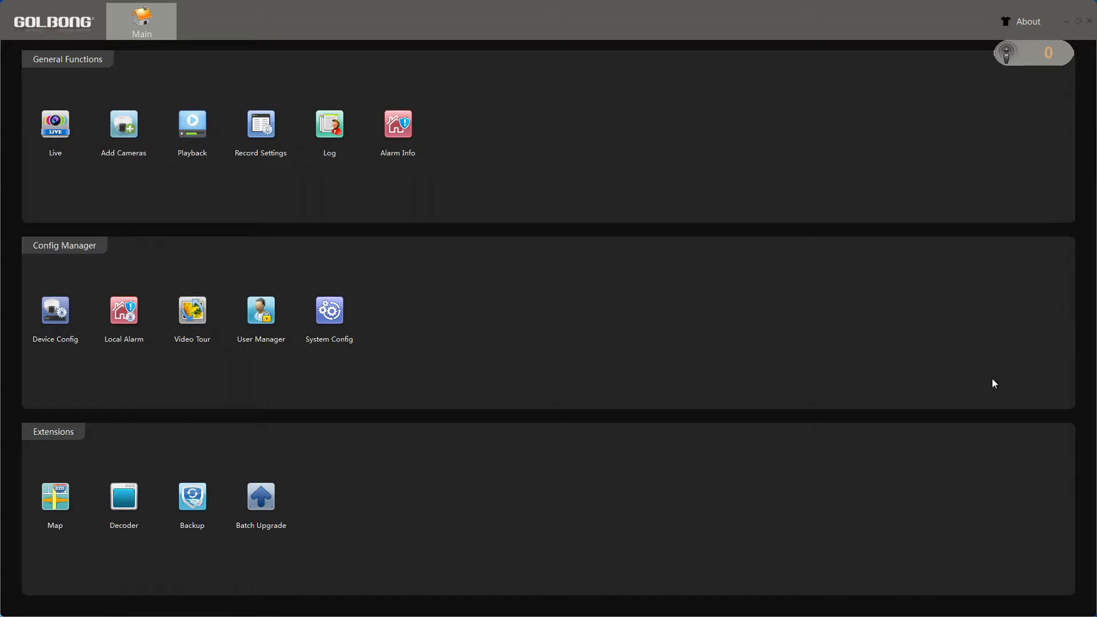
mouse_move(935, 369)
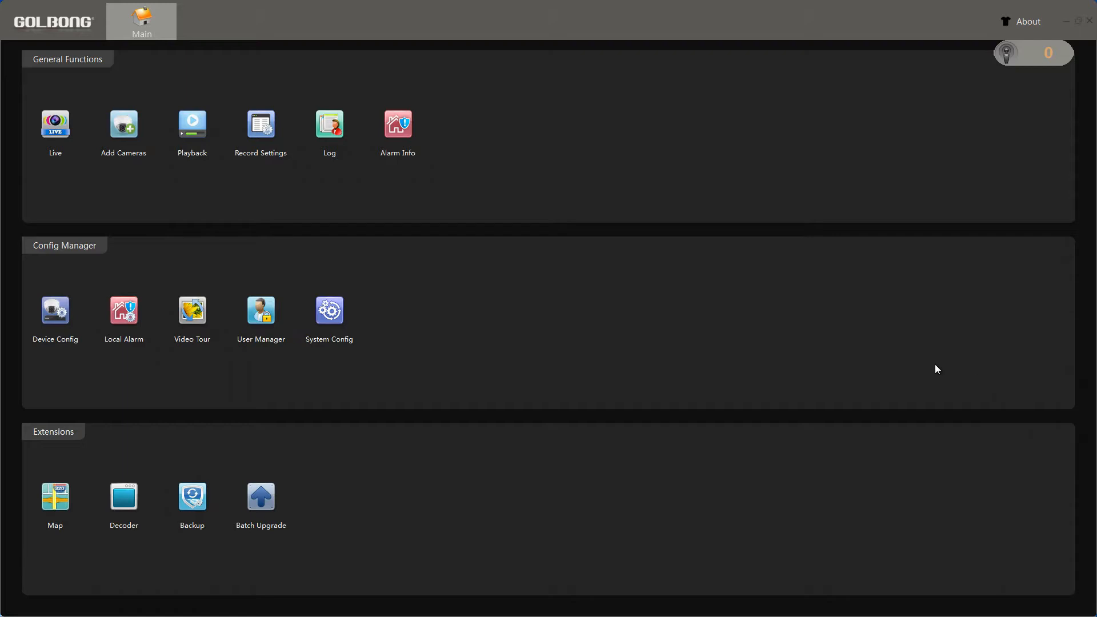
mouse_move(96, 296)
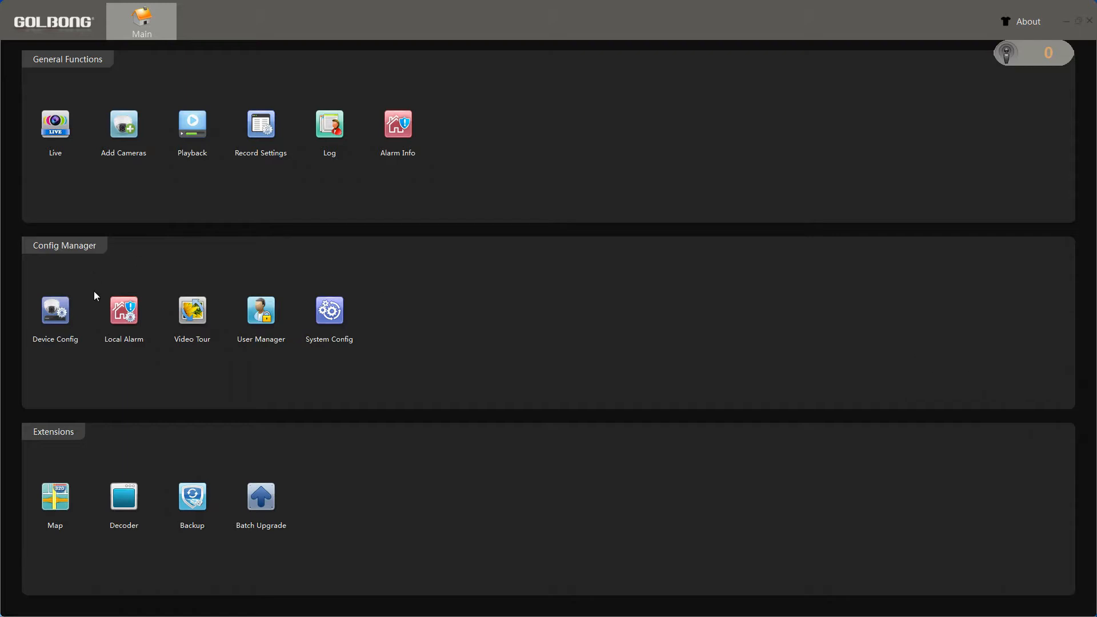
mouse_move(62, 329)
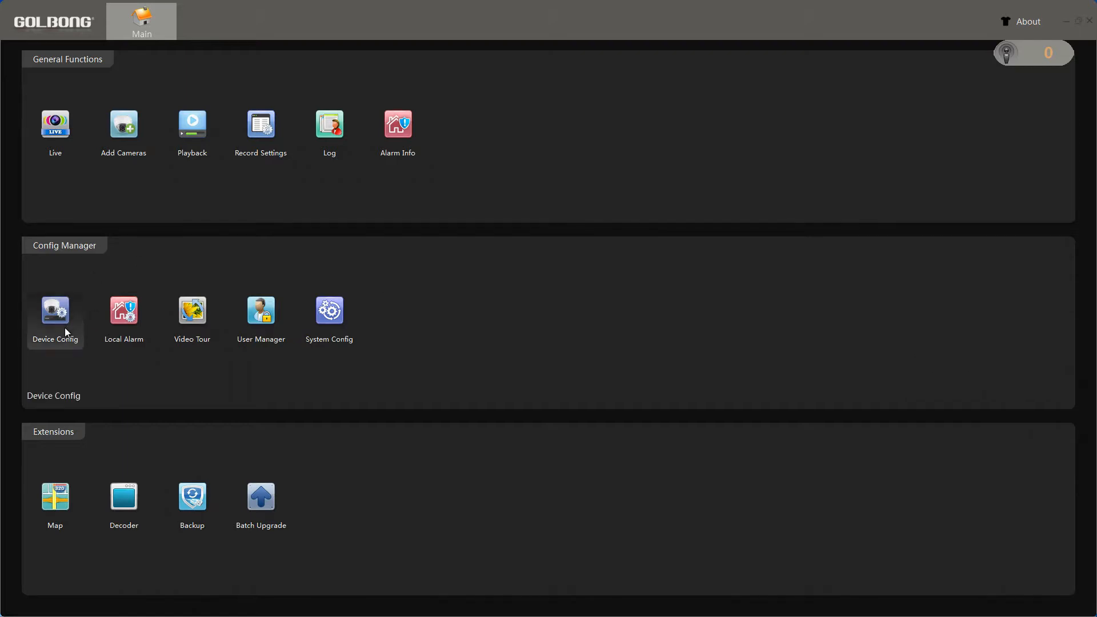
Step: Open Device Config and select the camera 192.168.1.76 in Default Group
left_click(55, 311)
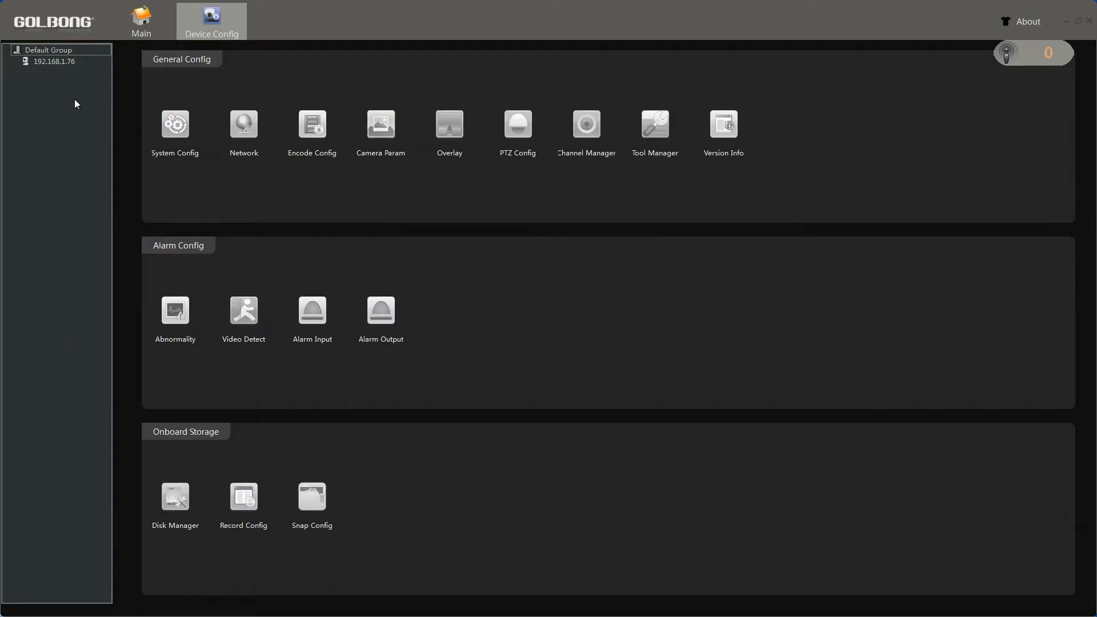
left_click(54, 61)
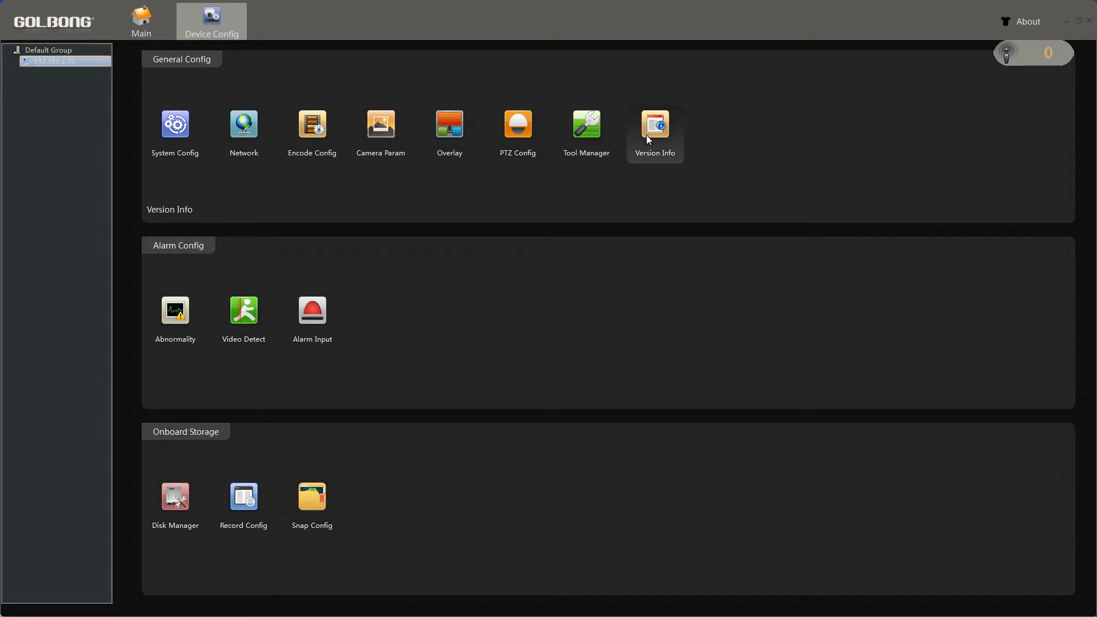
Step: Show Version Info for the camera under General Config
left_click(654, 125)
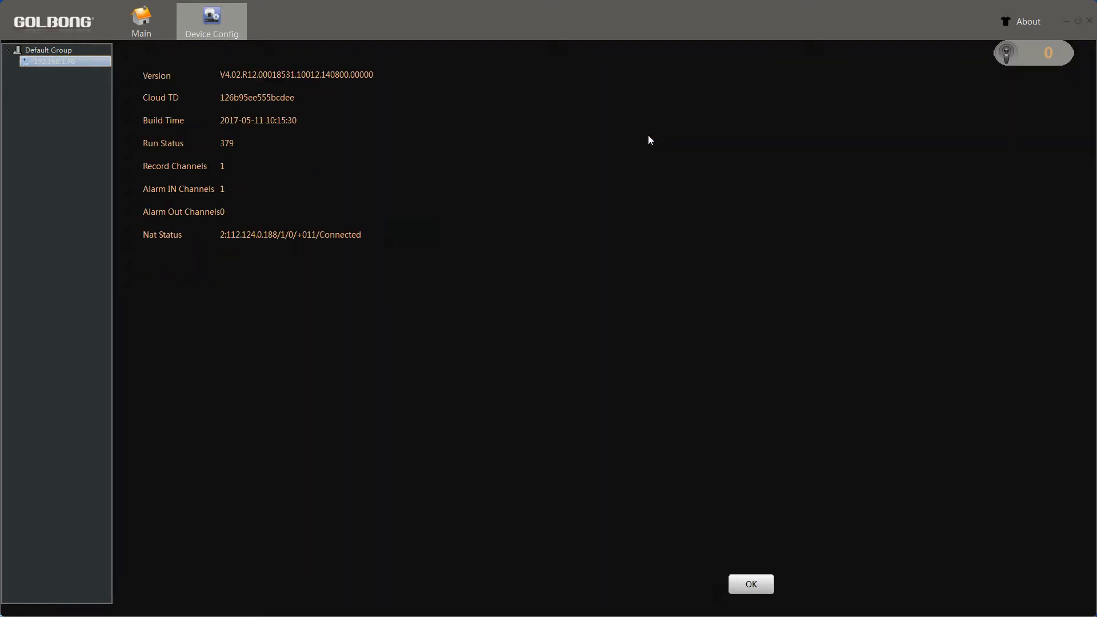
mouse_move(520, 153)
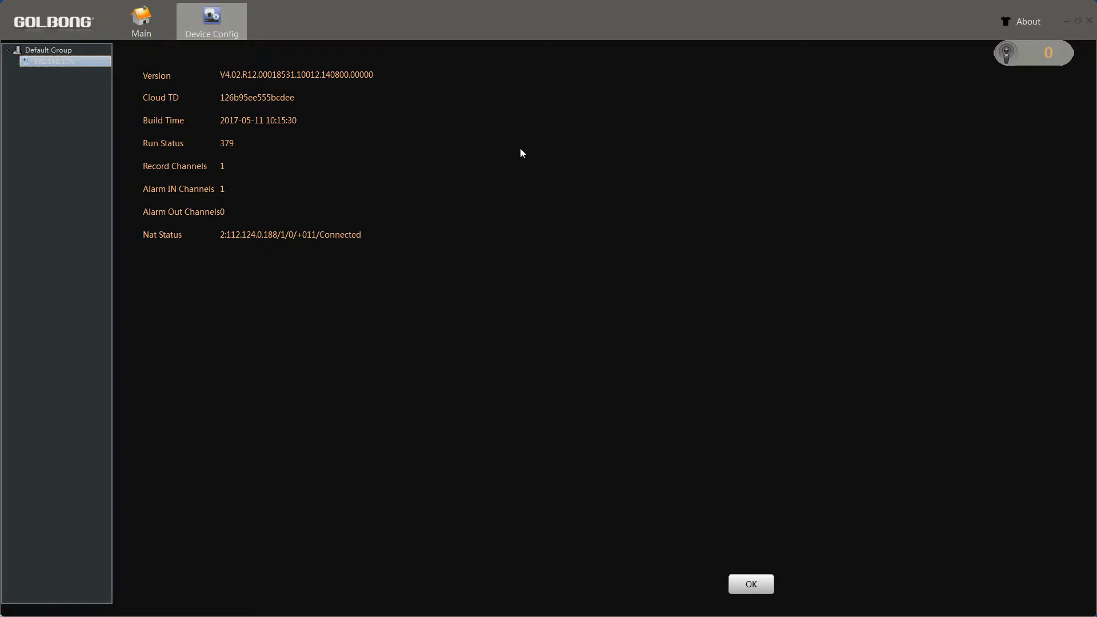
mouse_move(274, 81)
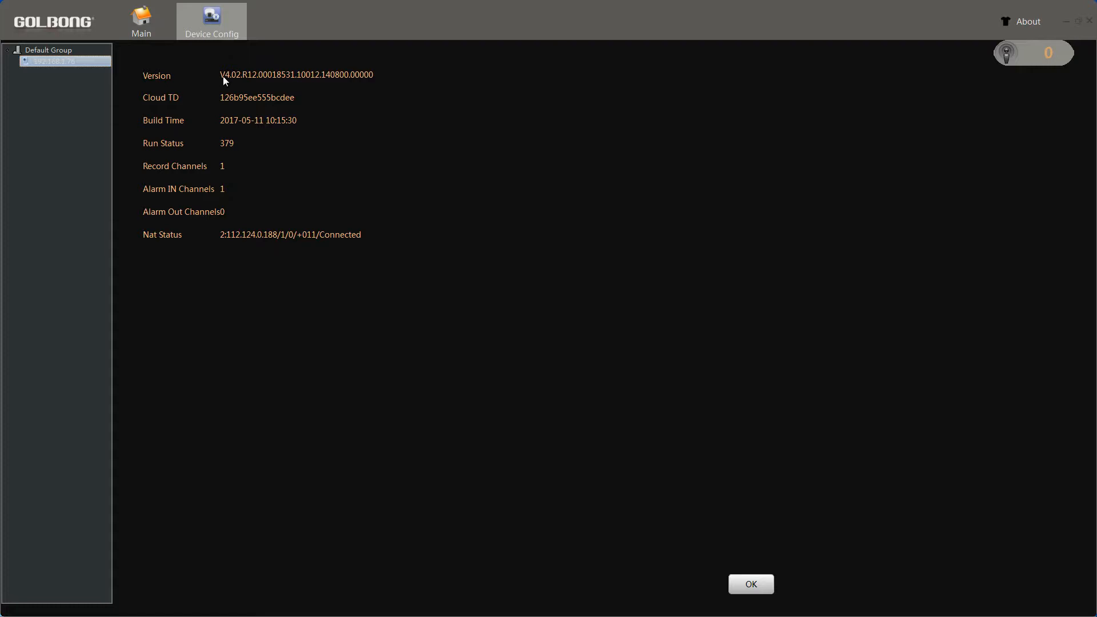
mouse_move(278, 81)
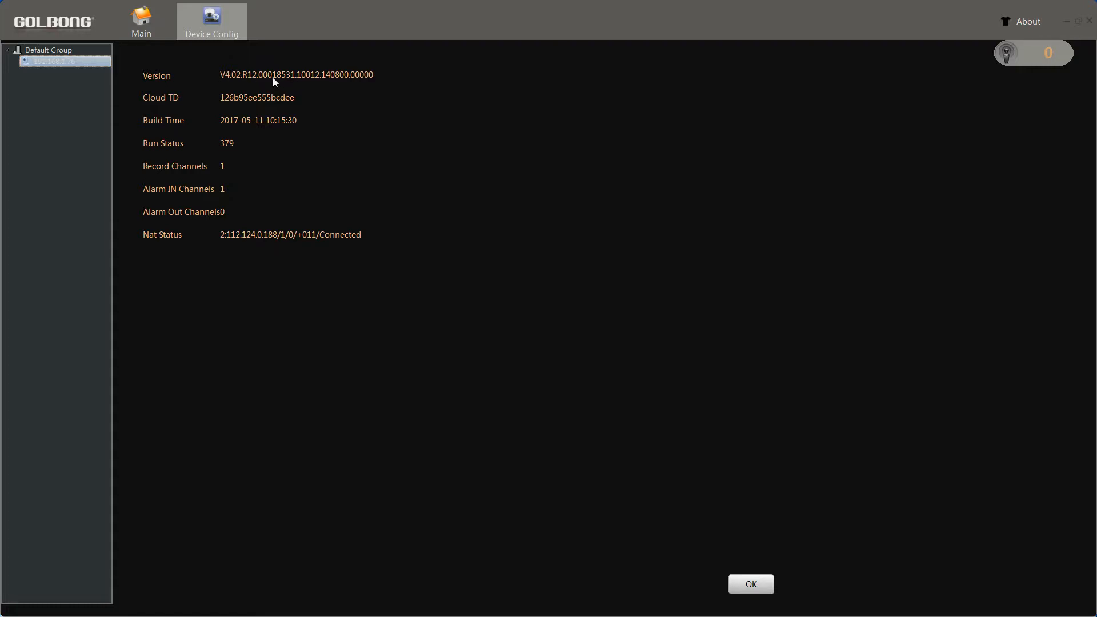
mouse_move(295, 82)
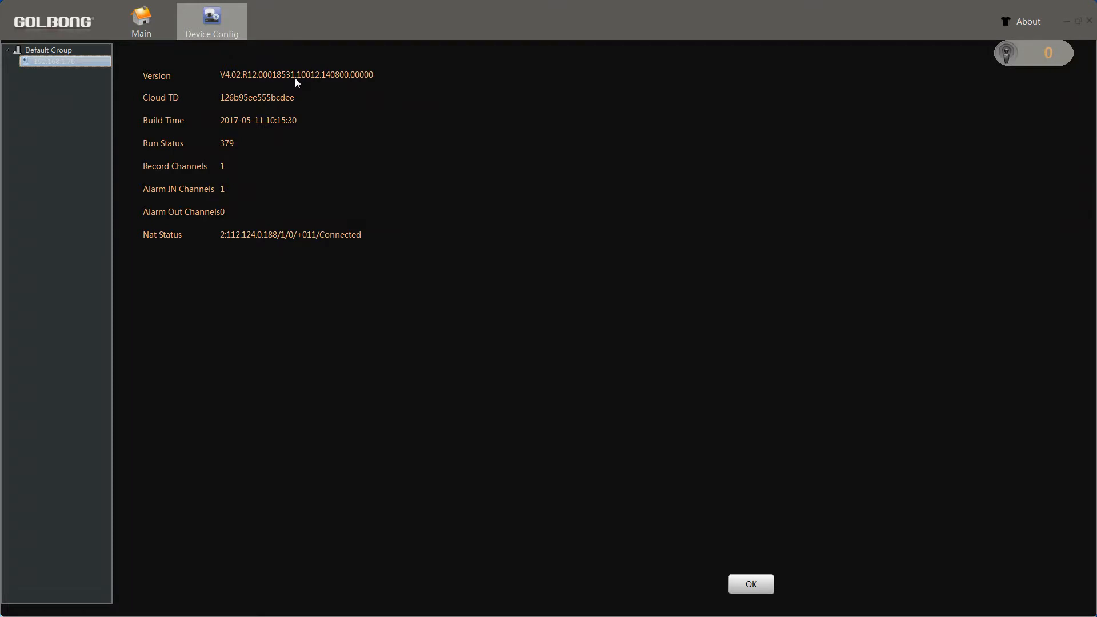
mouse_move(279, 79)
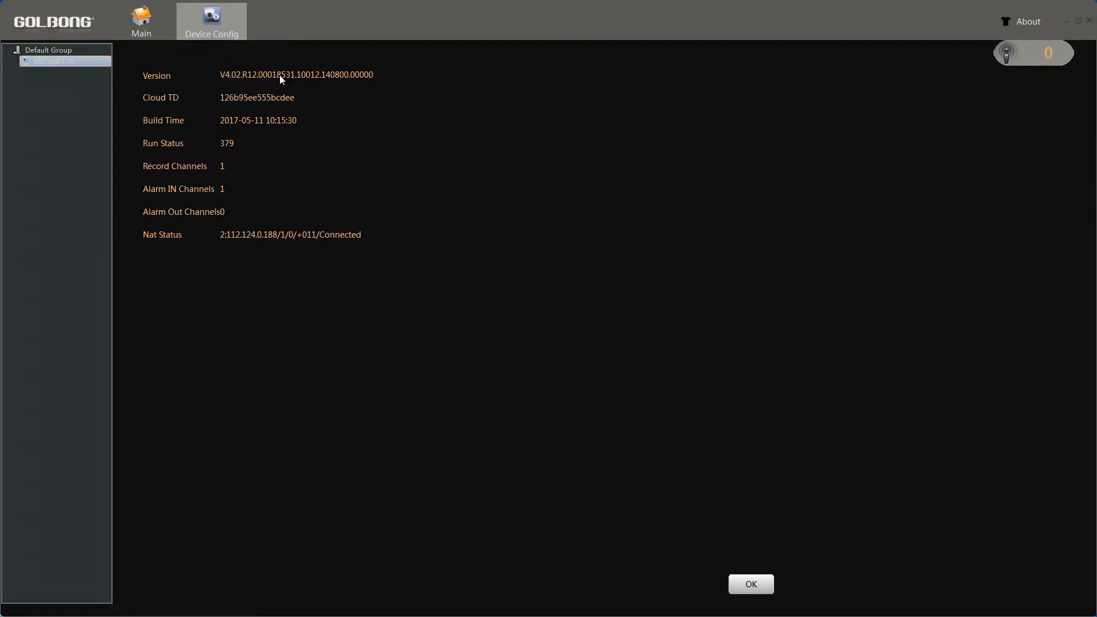
mouse_move(292, 80)
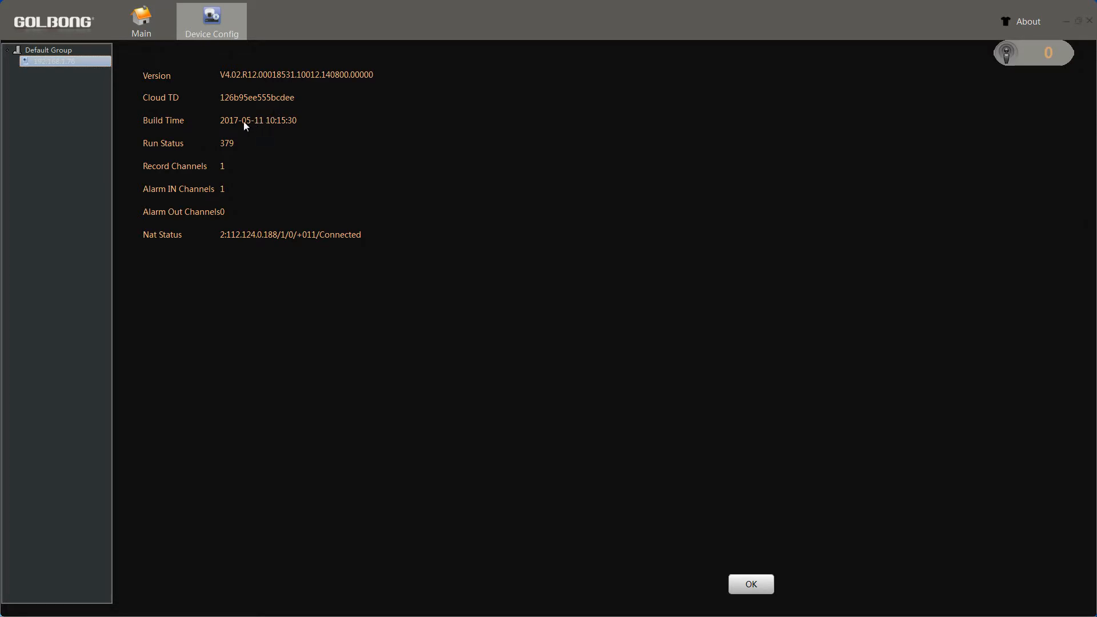
mouse_move(273, 128)
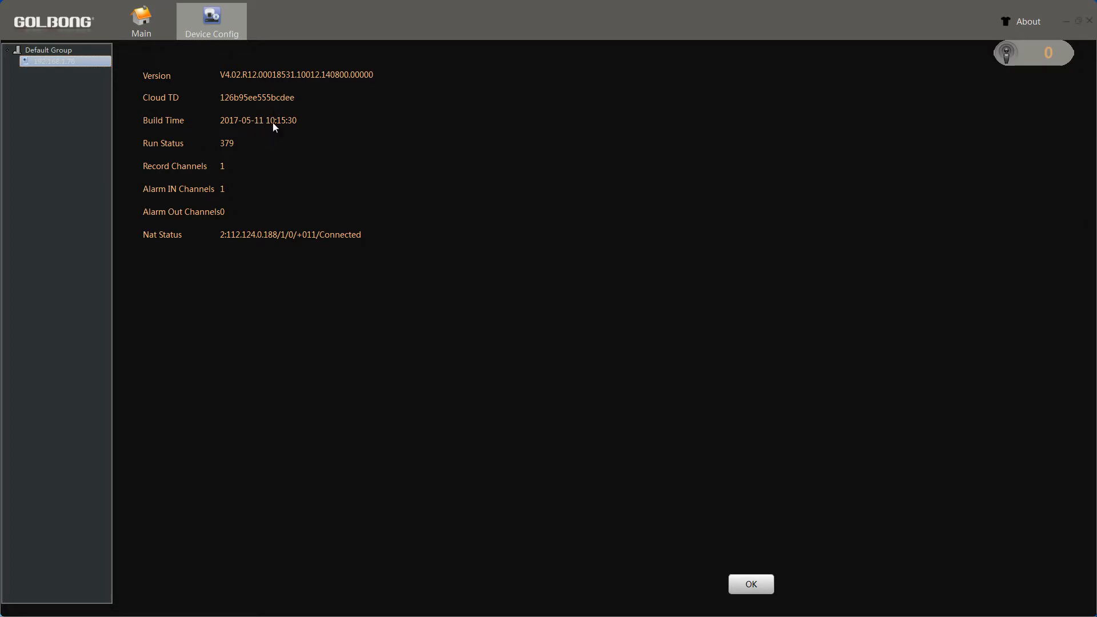
mouse_move(290, 83)
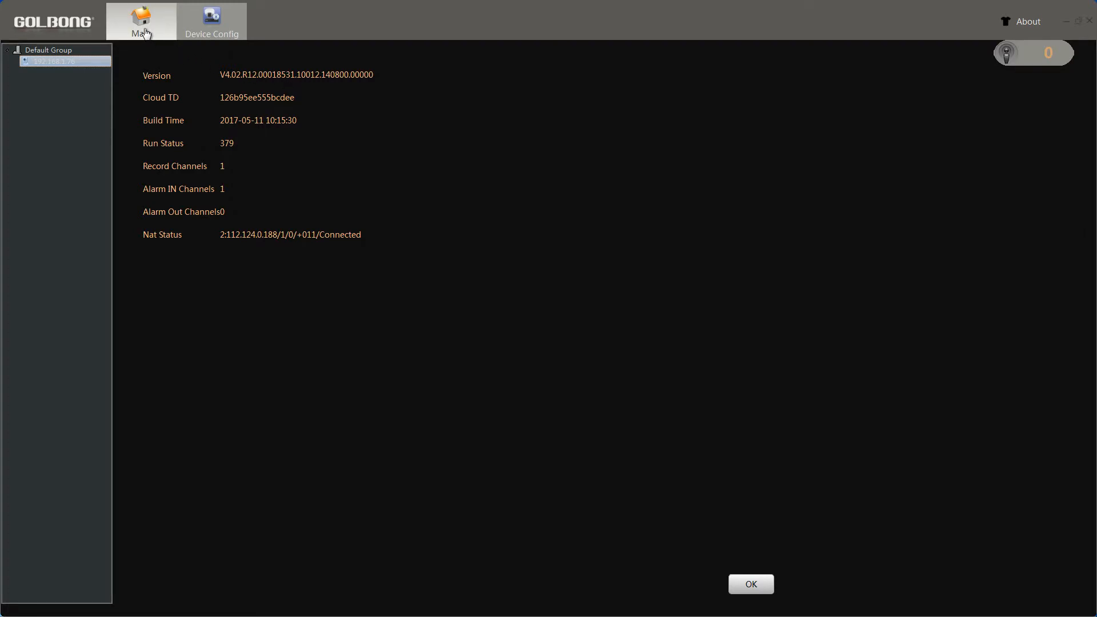
Step: Open Batch Upgrade under Extensions and tick device 192.168.1.76 for upgrading
left_click(749, 583)
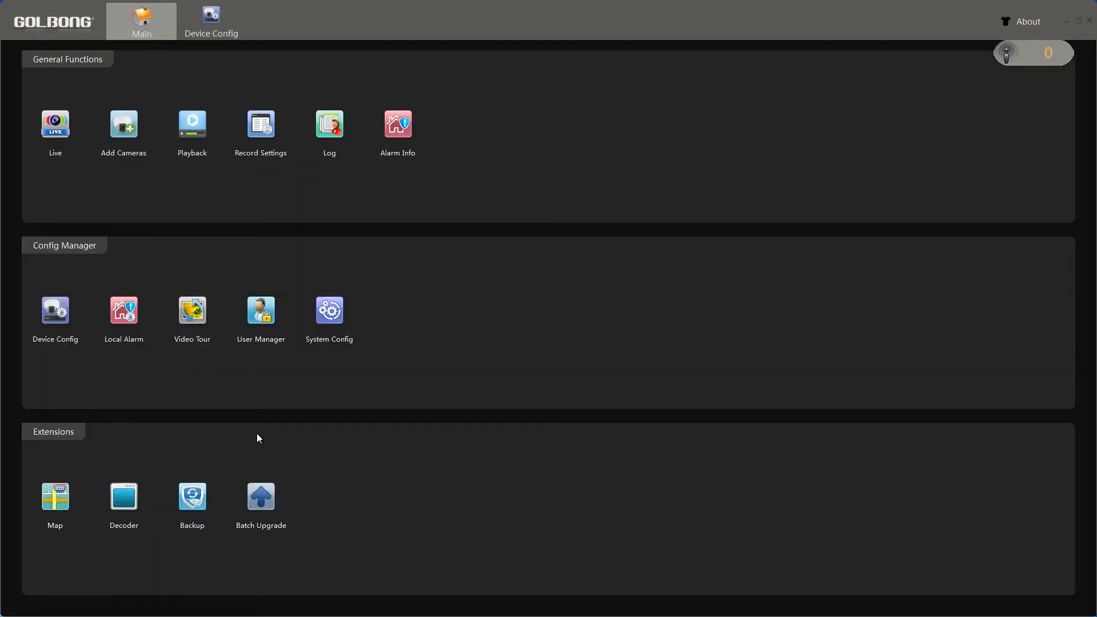
mouse_move(260, 504)
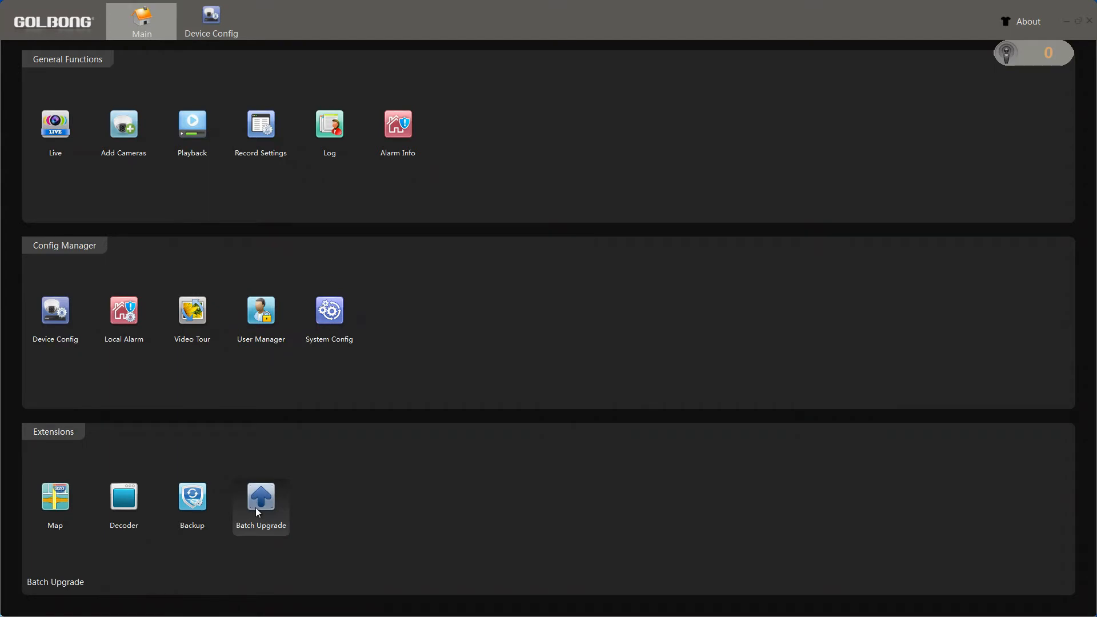
left_click(259, 498)
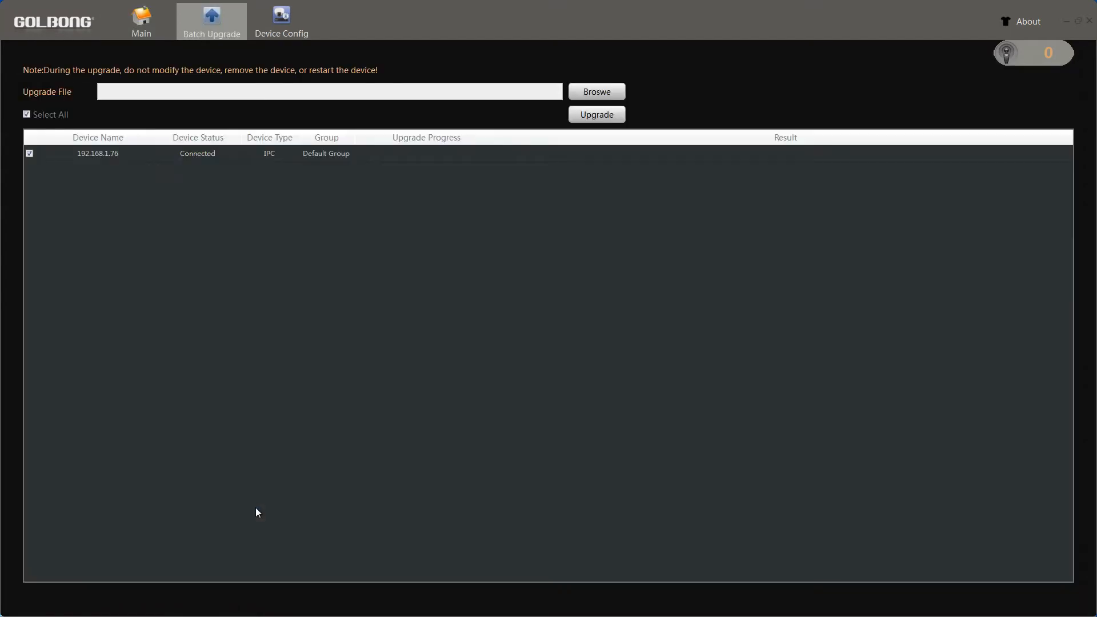
left_click(26, 115)
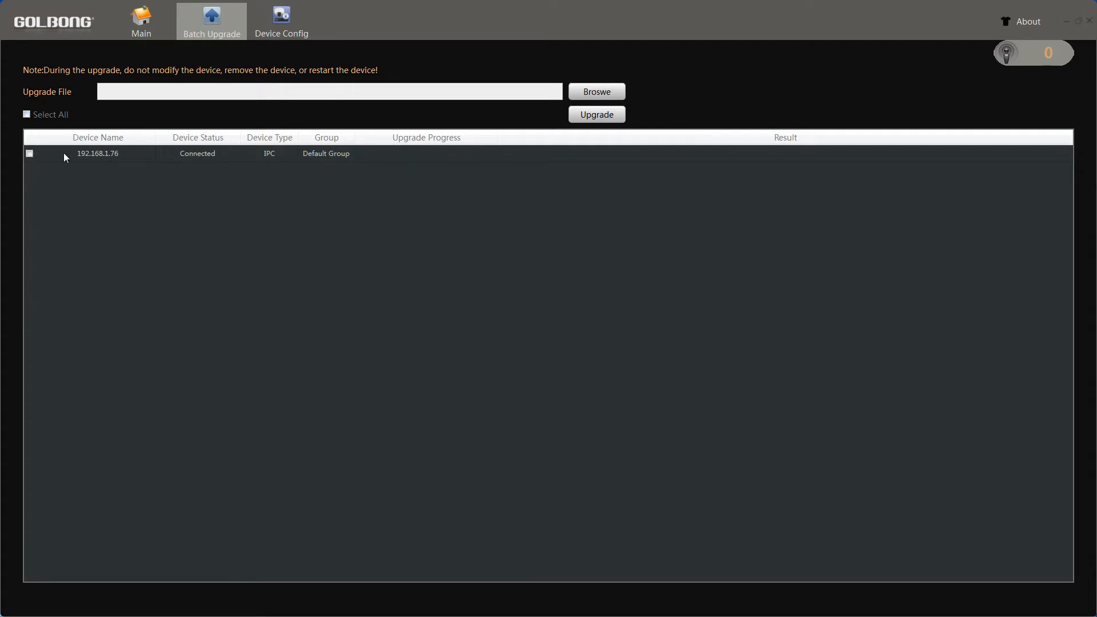
left_click(29, 153)
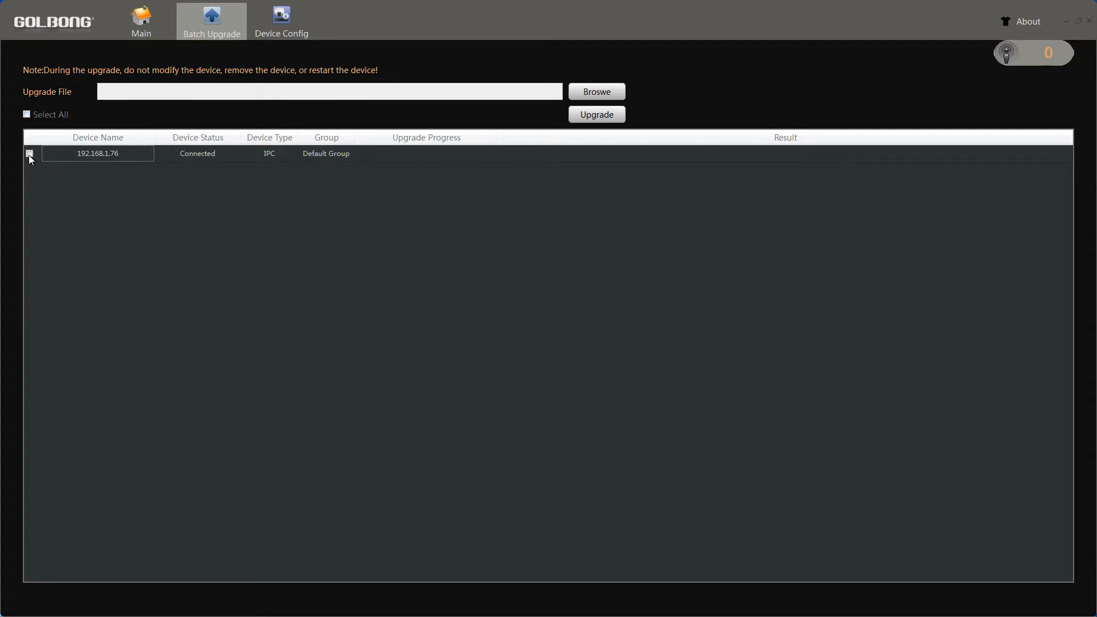
left_click(30, 153)
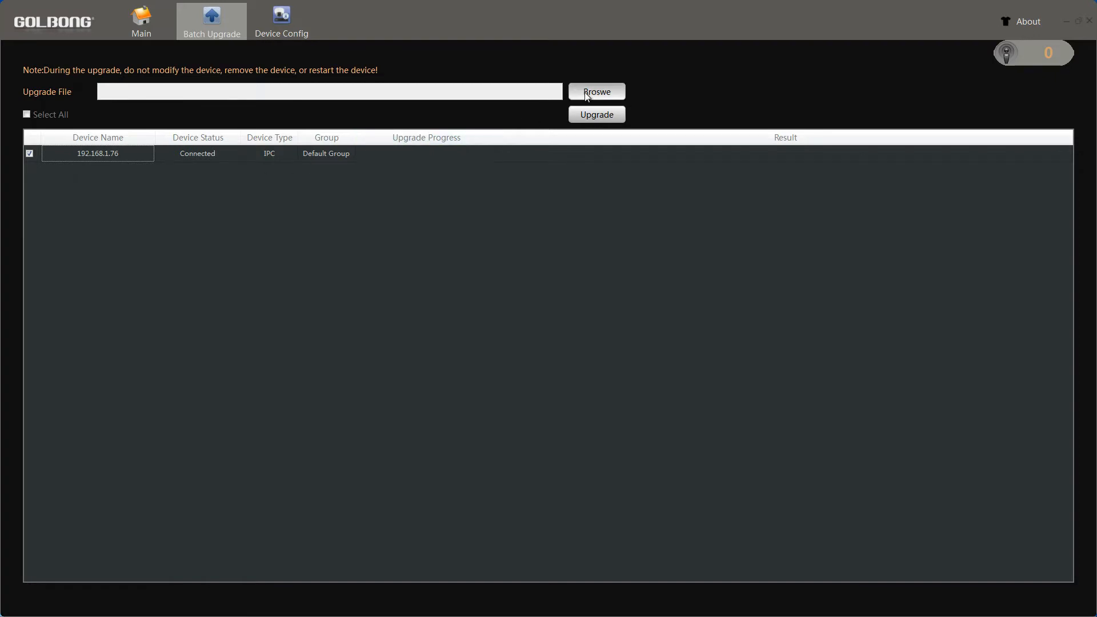
Step: Browse for an upgrade file and select the desktop Firmware_18531 .bin
left_click(595, 92)
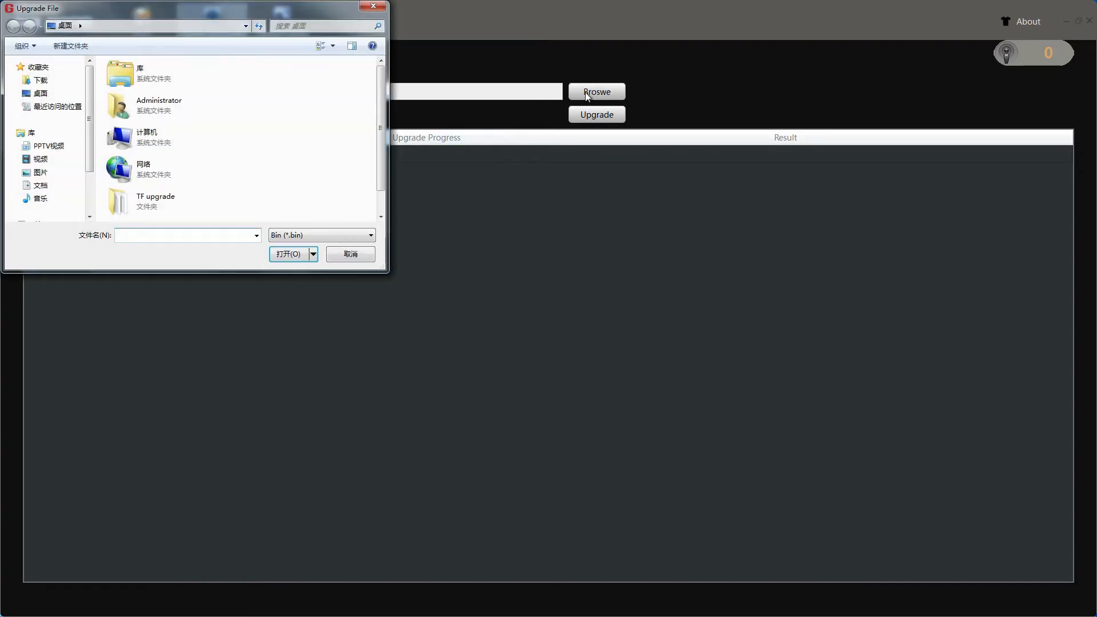
scroll("down", 3)
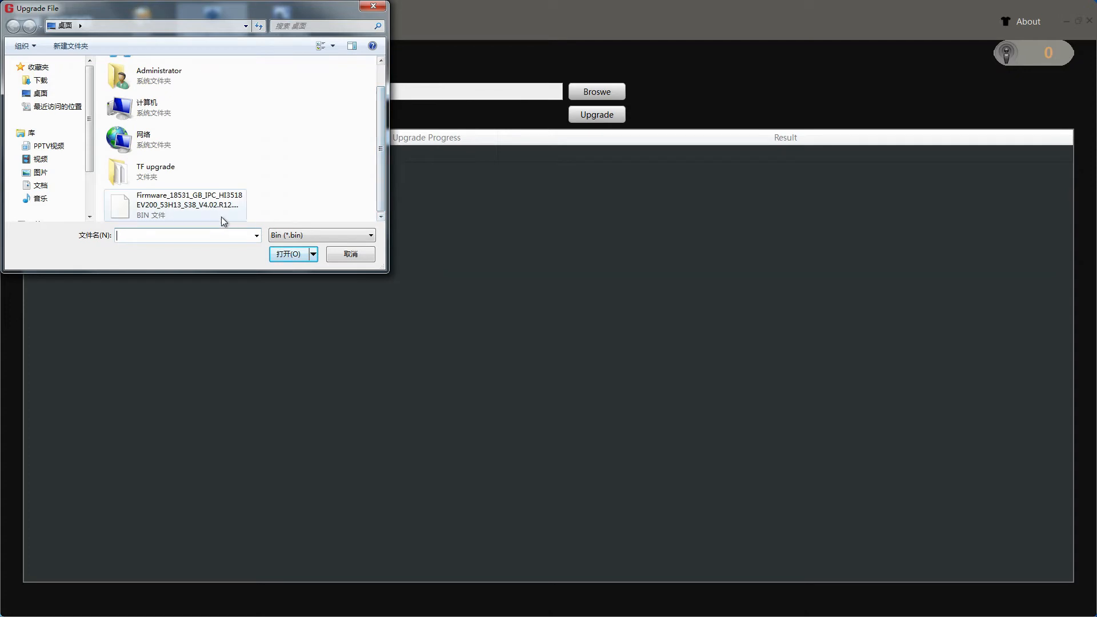
left_click(185, 205)
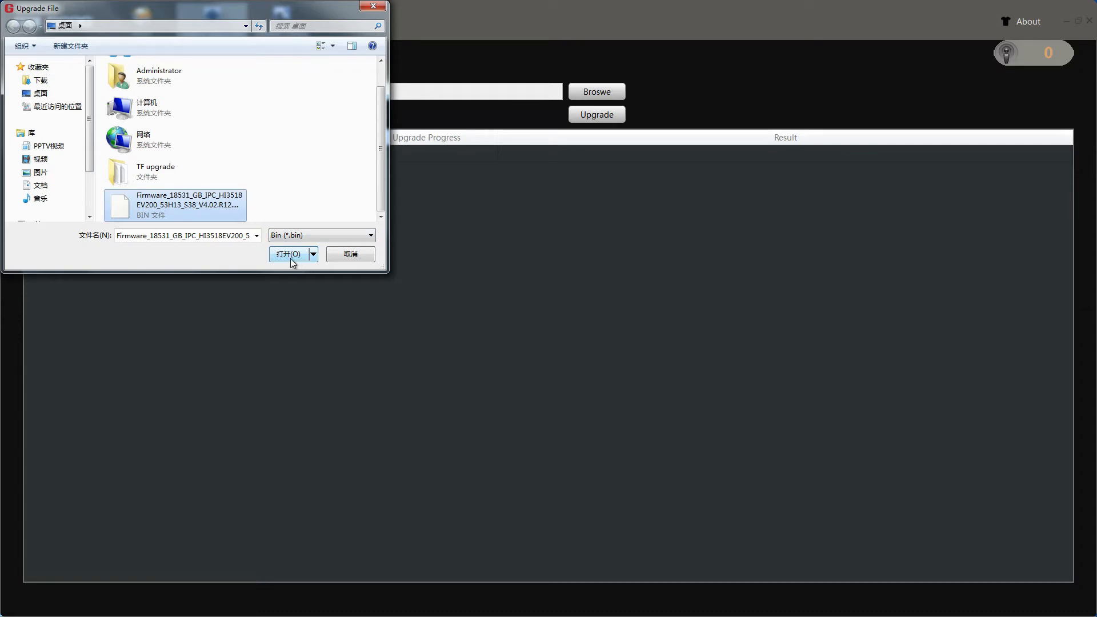
Step: Confirm the file dialog so Upgrade File holds the Firmware_18531 .bin path
left_click(289, 253)
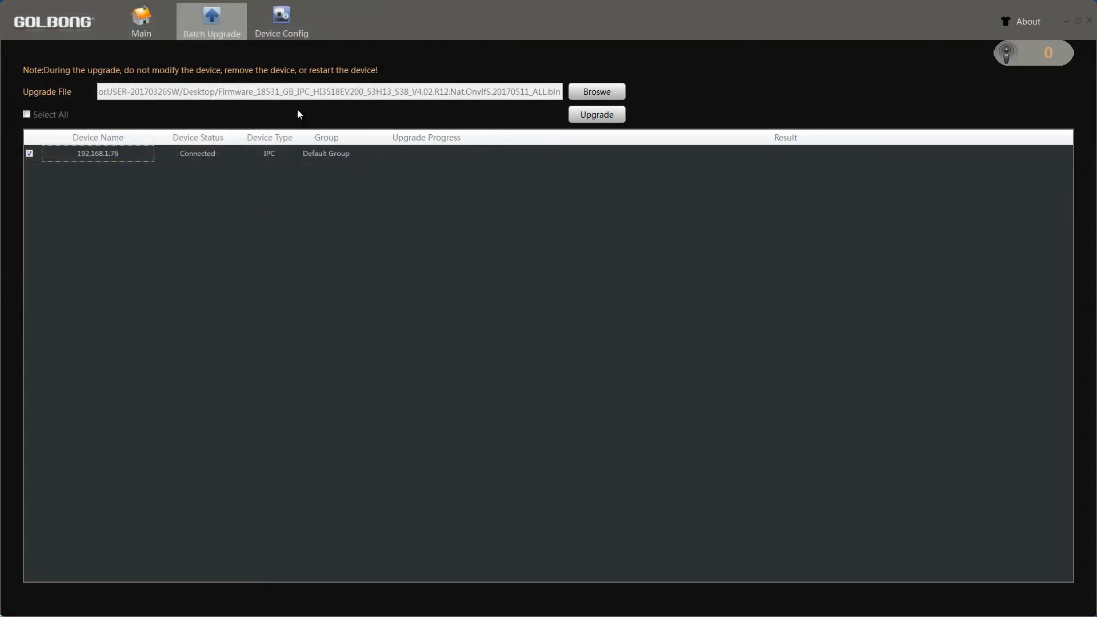
mouse_move(520, 102)
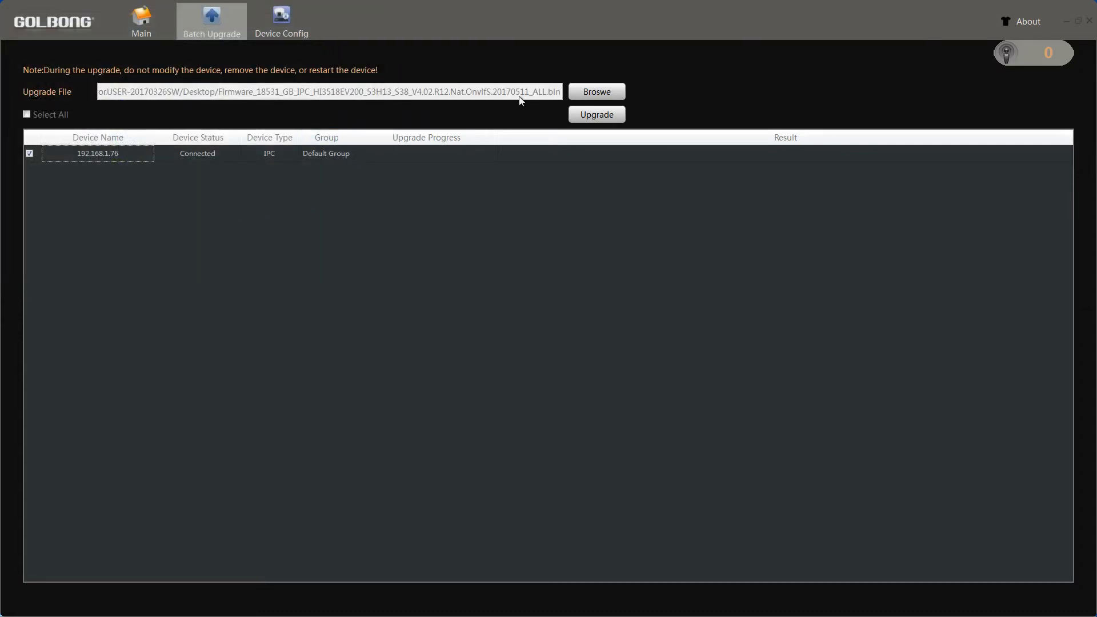
mouse_move(74, 164)
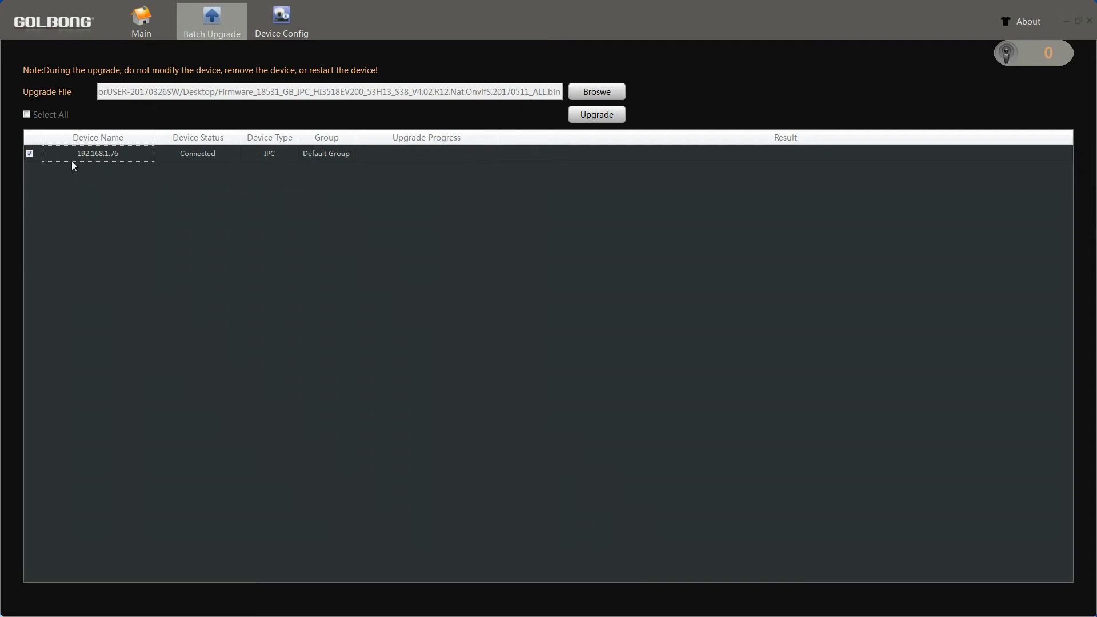
mouse_move(129, 79)
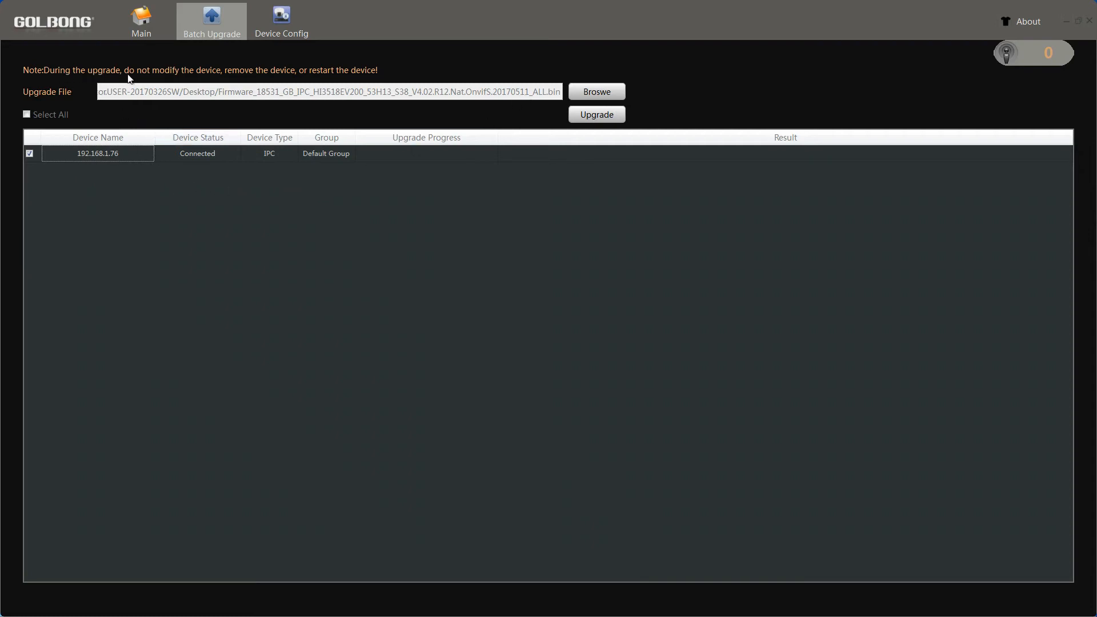
mouse_move(371, 79)
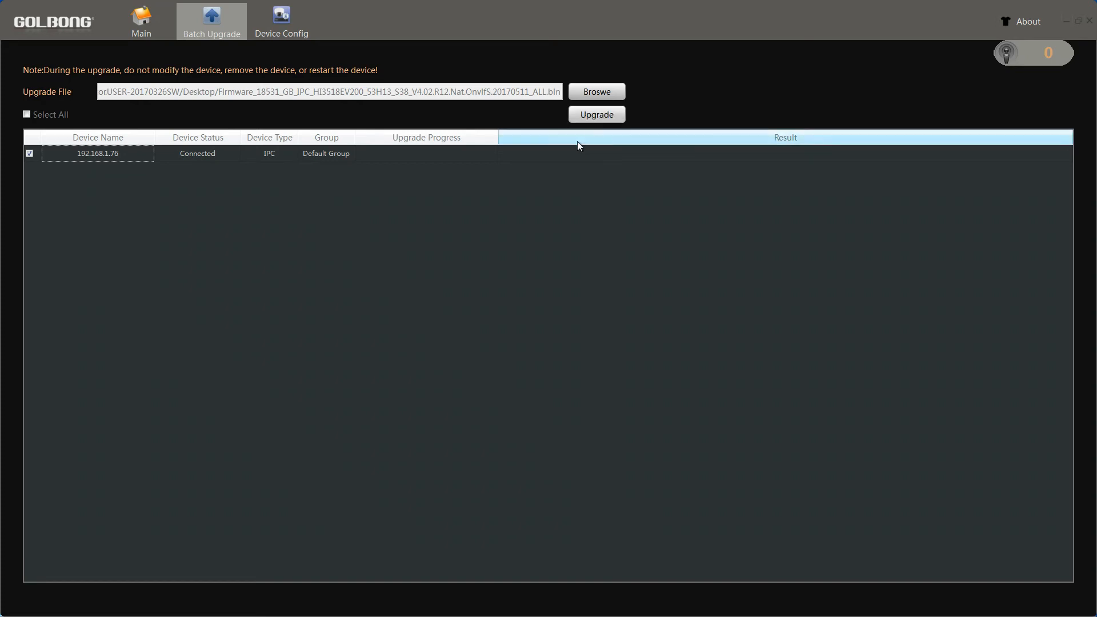
Step: Start the upgrade and let it reach Upgrade Success (100%)
left_click(595, 114)
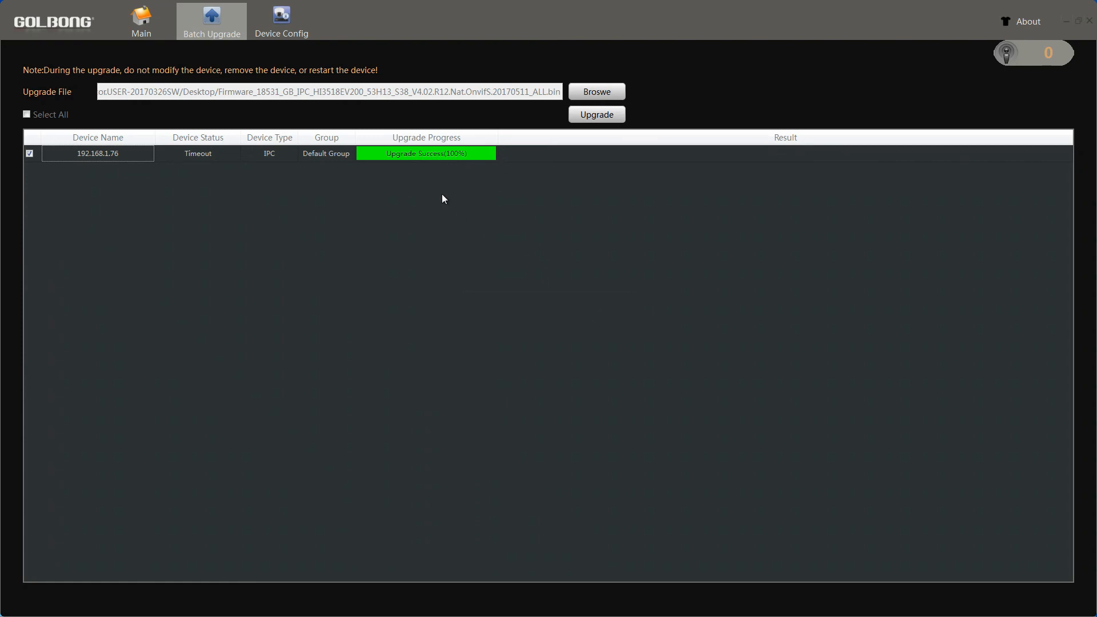
mouse_move(418, 161)
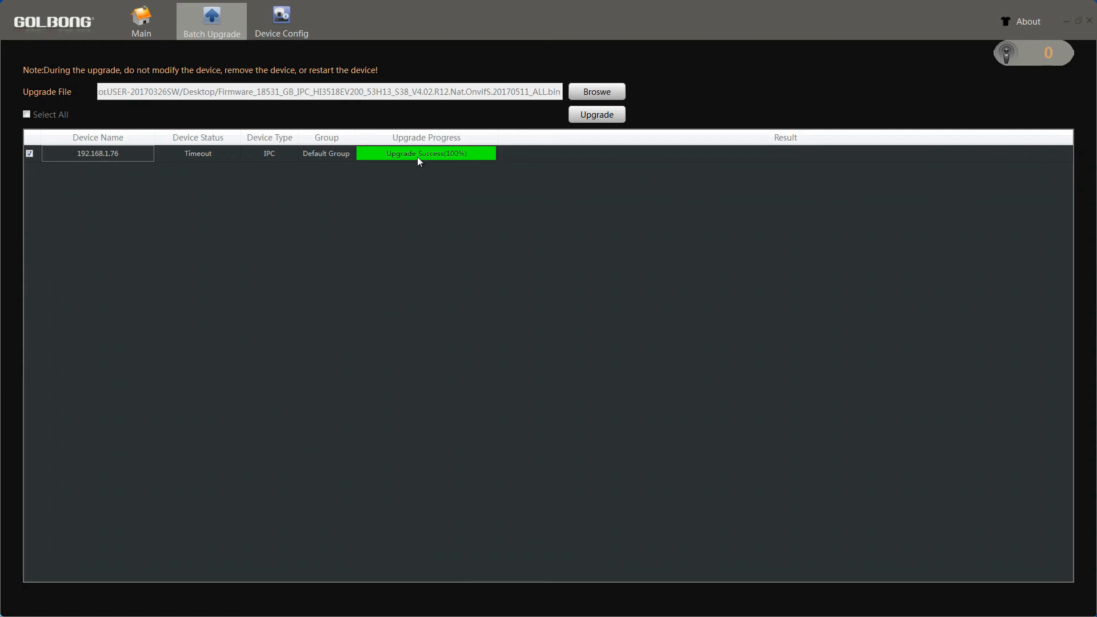